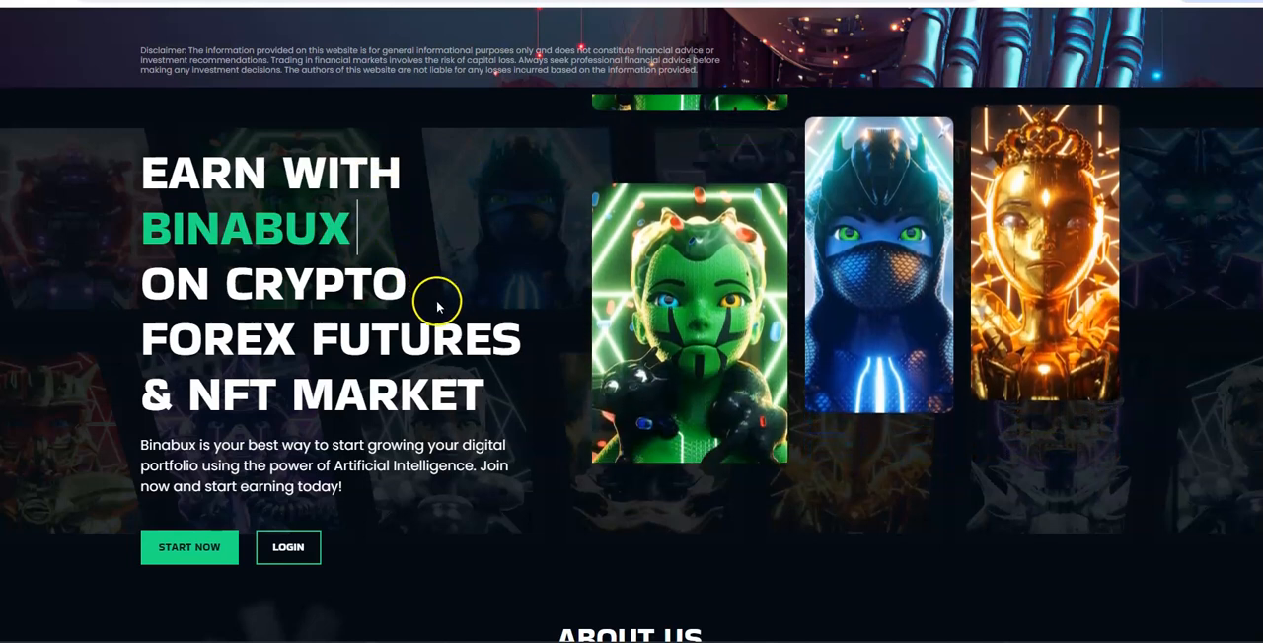
Scroll down the Binabux landing page toward the LOGIN entry.
{"action": "scroll", "scroll_direction": "down", "scroll_amount": 3}
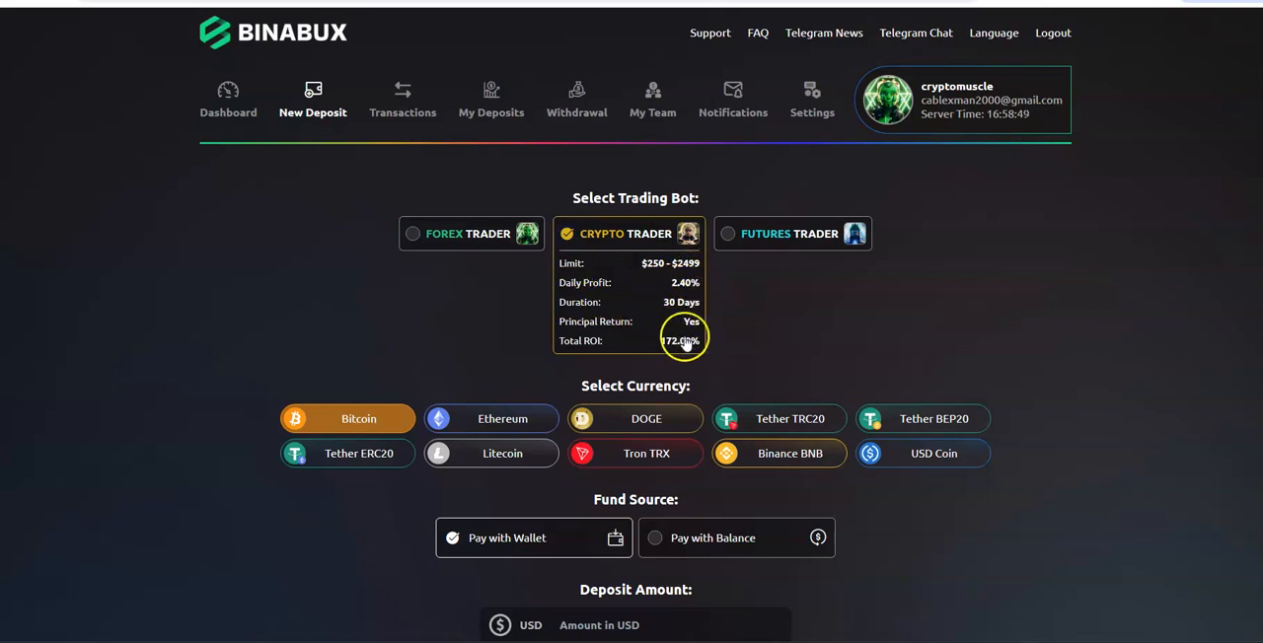
Choose Tether TRC20 as the deposit currency and focus the USD amount field.
{"action": "left_click", "coordinate": [789, 233]}
{"action": "type", "text": "50"}
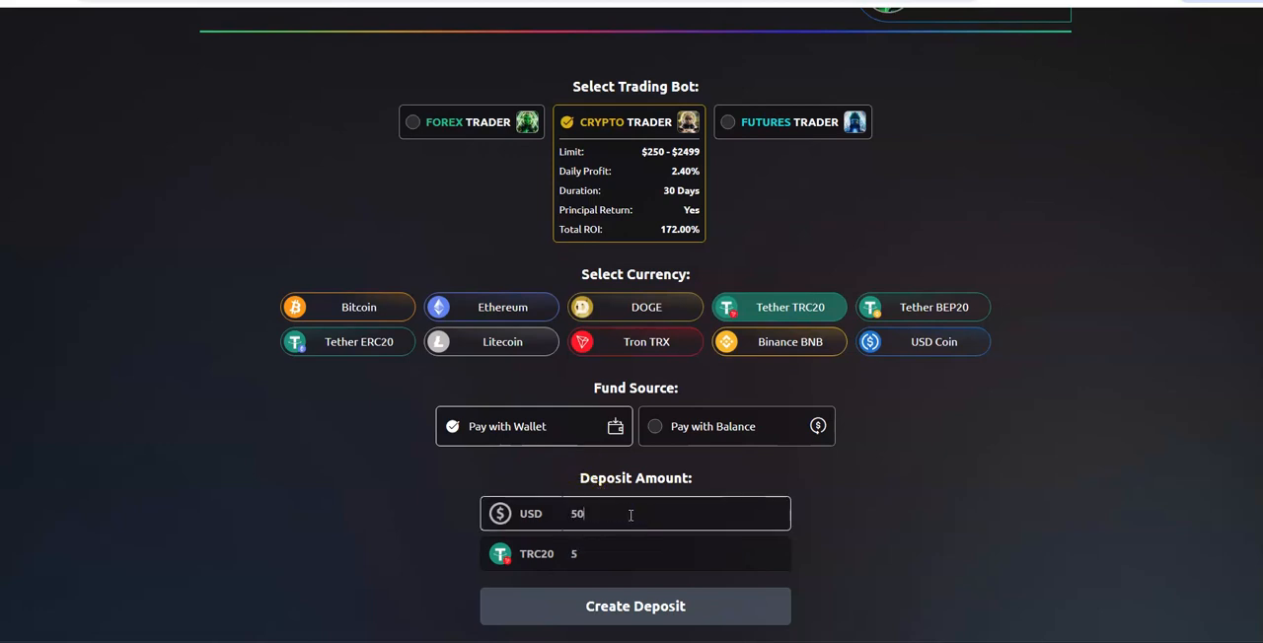
{"action": "left_click", "coordinate": [636, 606]}
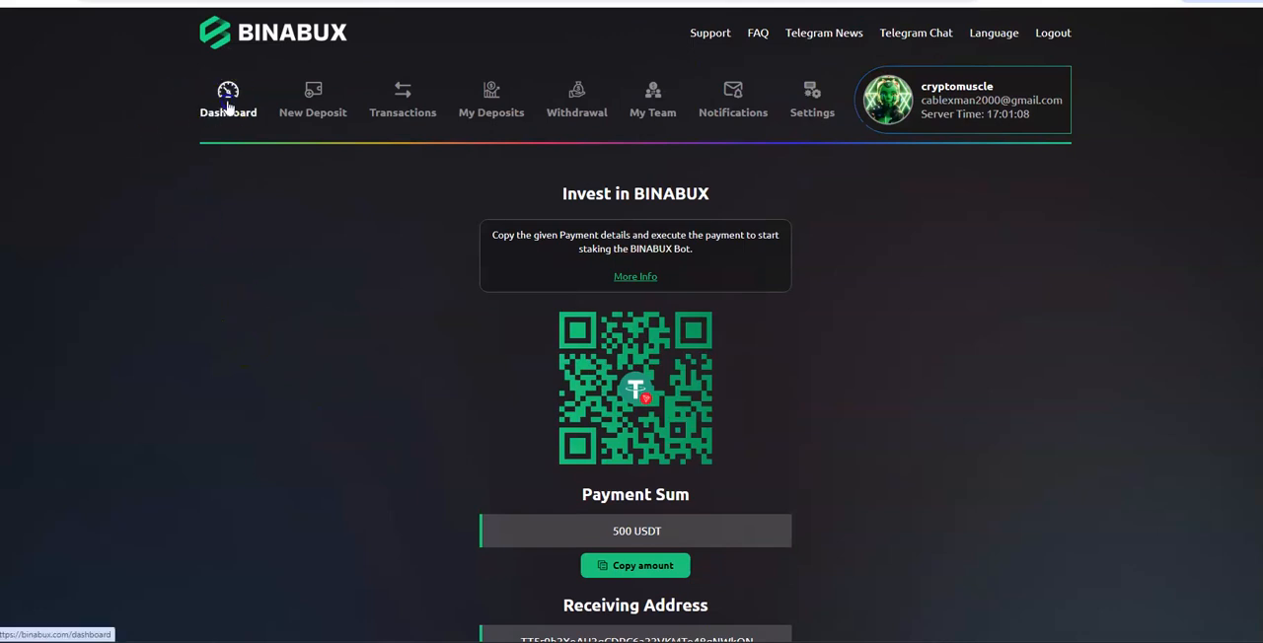
Submit the 500 USDT TRC20 deposit to show the Invest in BINABUX payment page.
{"action": "left_click", "coordinate": [229, 98]}
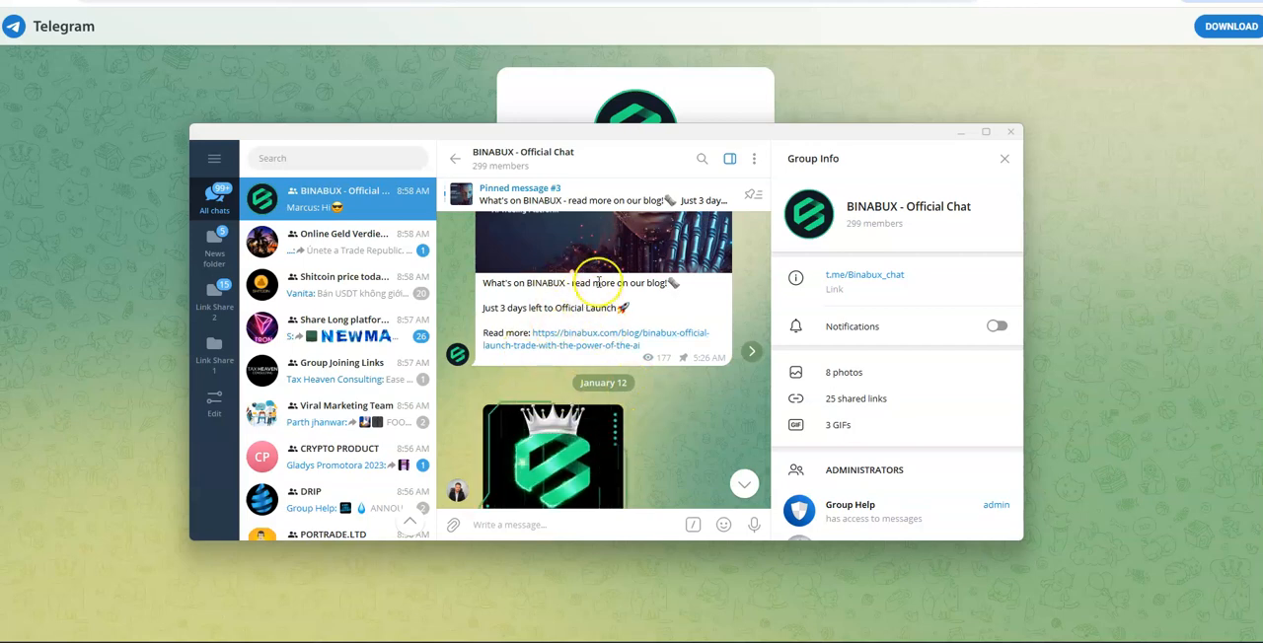
Scroll through the BINABUX - Official Chat group in Telegram Web.
{"action": "scroll", "scroll_direction": "down", "scroll_amount": 3}
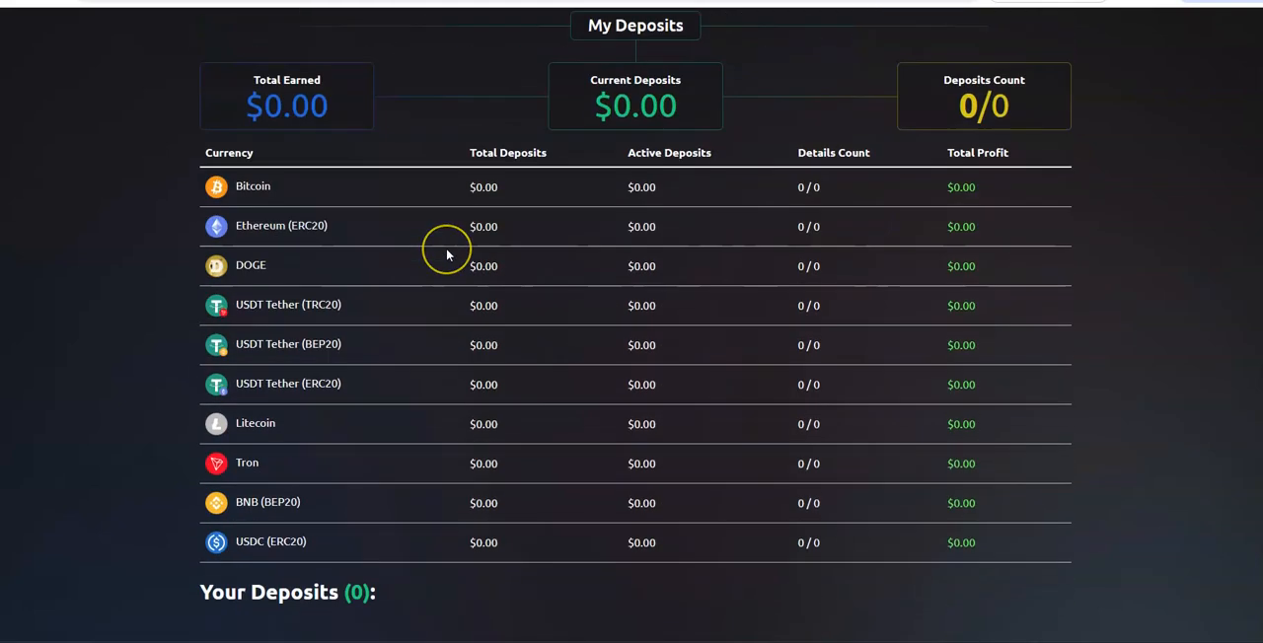
Go to My Deposits, showing $0.00 earned and 0/0 for every currency.
{"action": "left_click", "coordinate": [229, 59]}
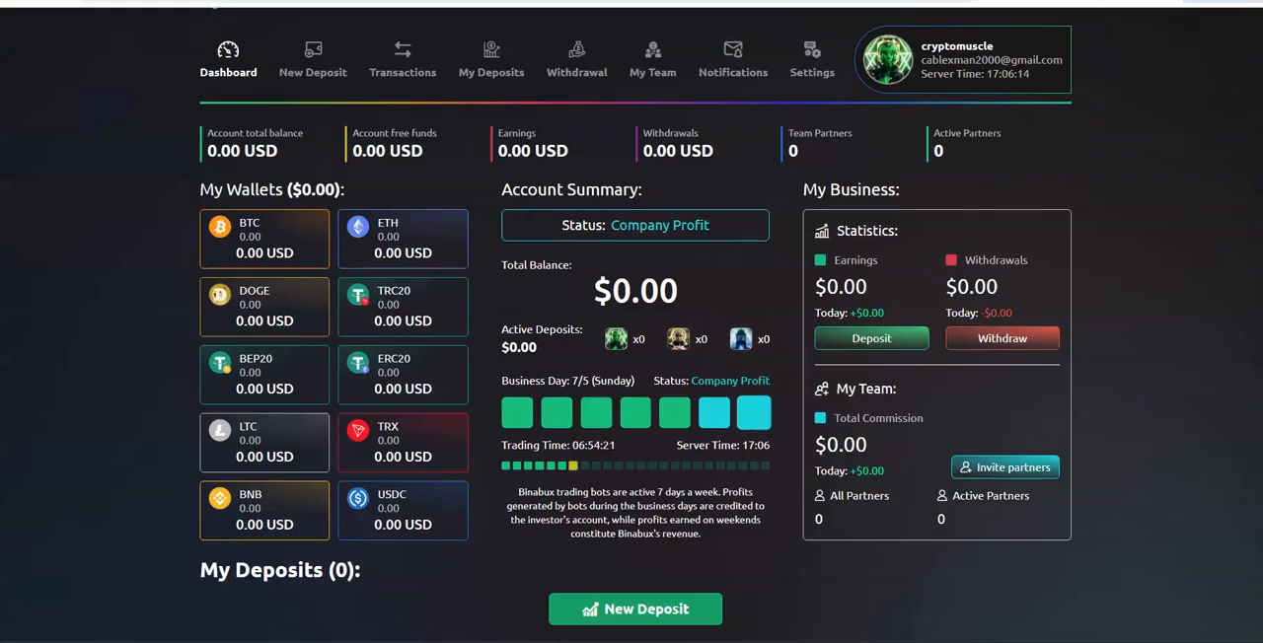
Switch to the Dashboard showing zero balance and no deposits yet.
{"action": "left_click", "coordinate": [489, 59]}
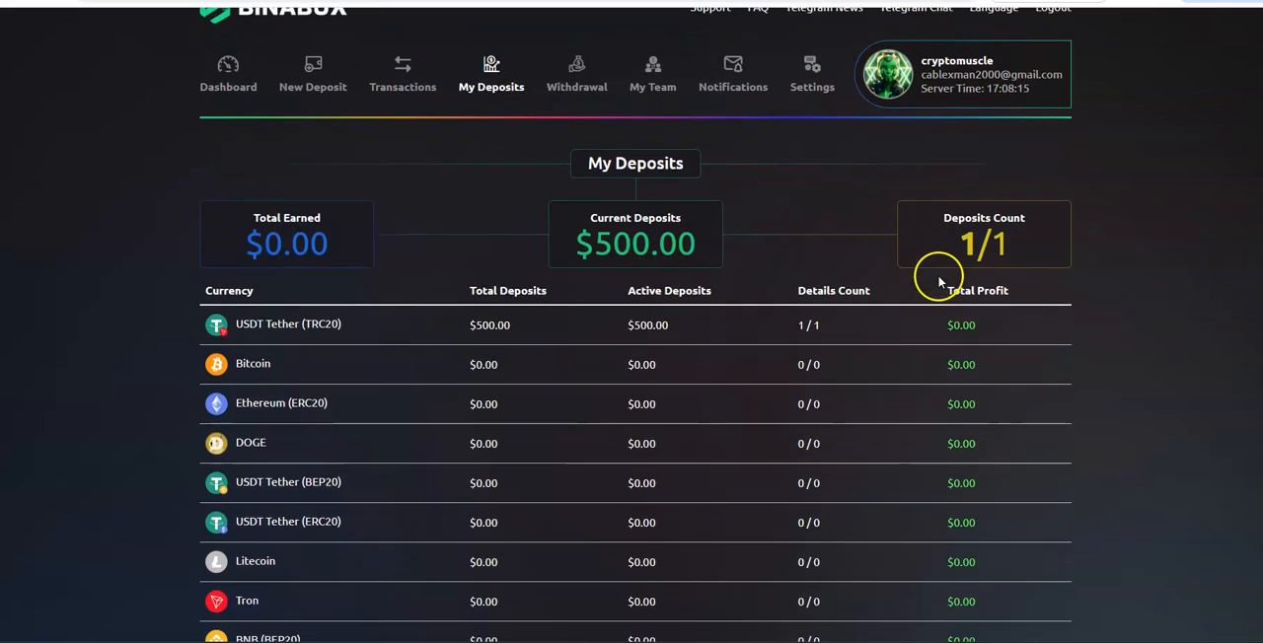